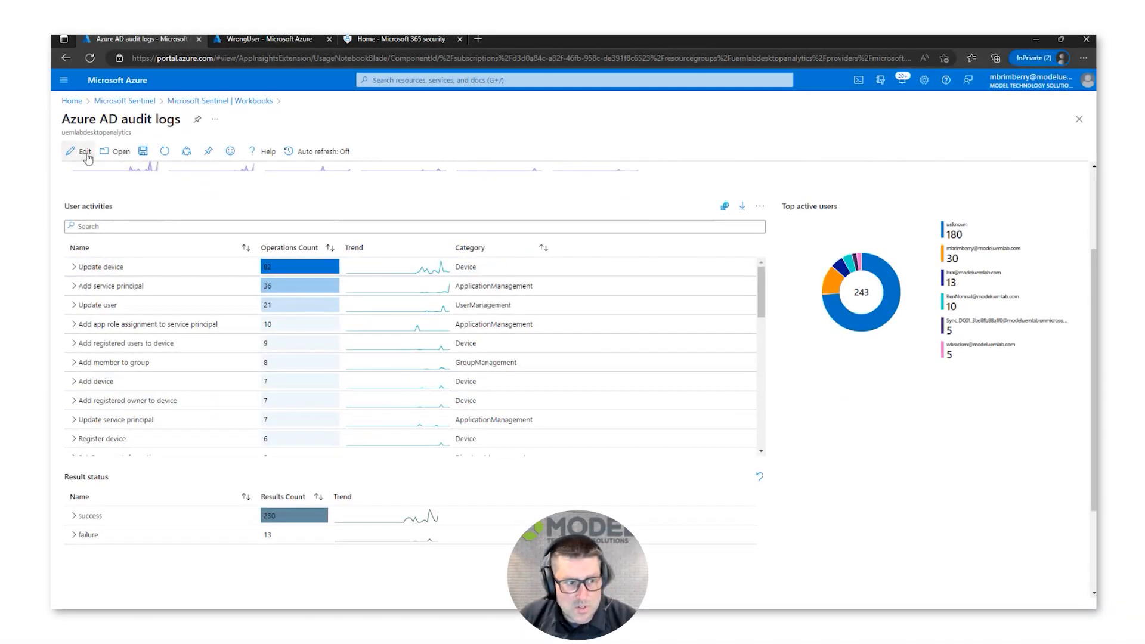
Put the Azure AD audit logs workbook into edit mode and scroll to the Top active users query
left_click(78, 150)
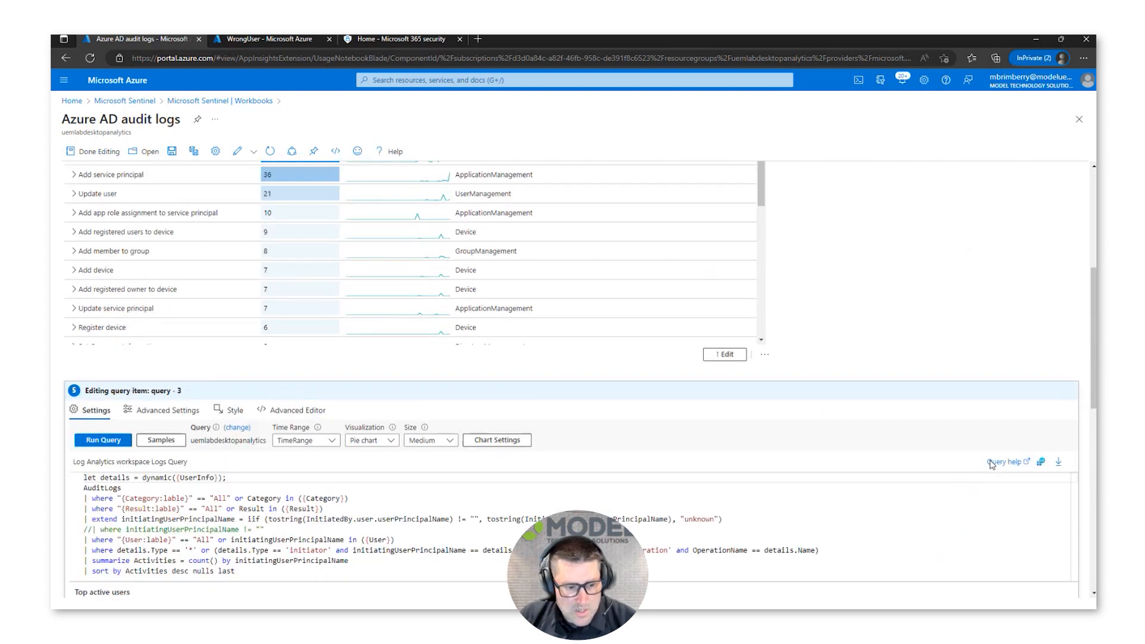
scroll("down", 3)
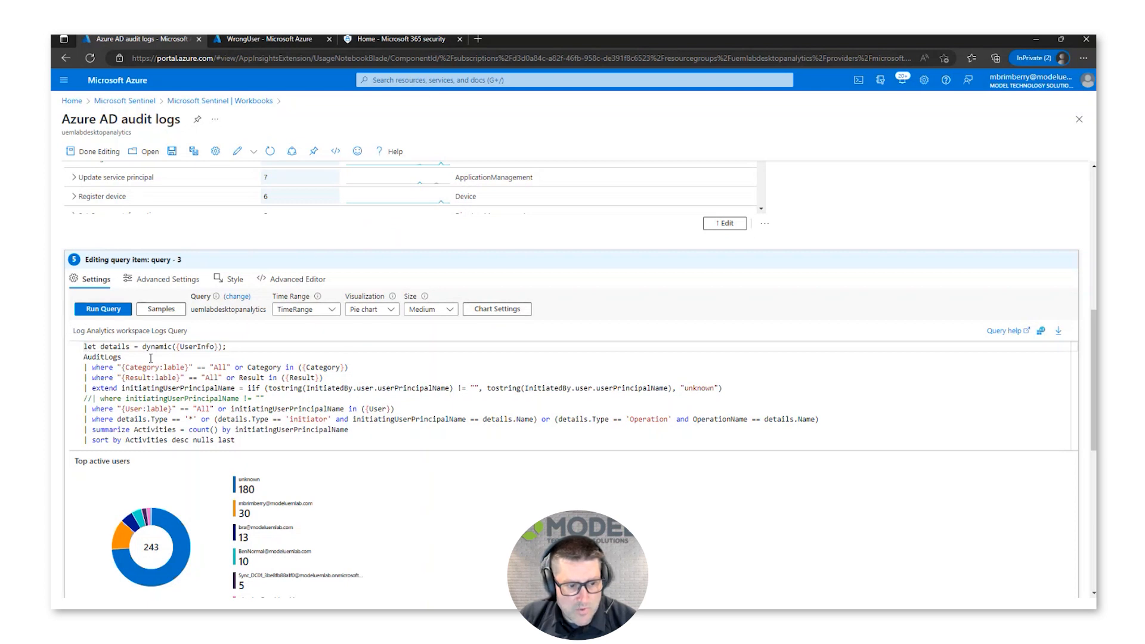
Leave the workbook editor and return to the Sentinel Workbooks list
double_click(100, 357)
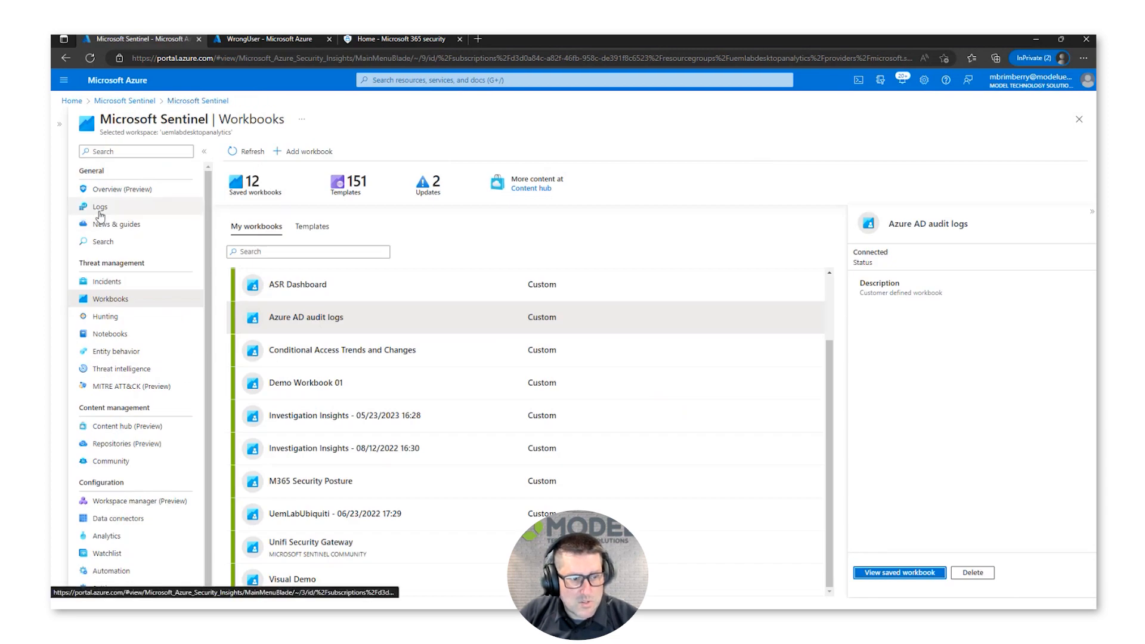
Open Logs, dismiss the example Queries gallery, and focus the empty query editor
left_click(100, 206)
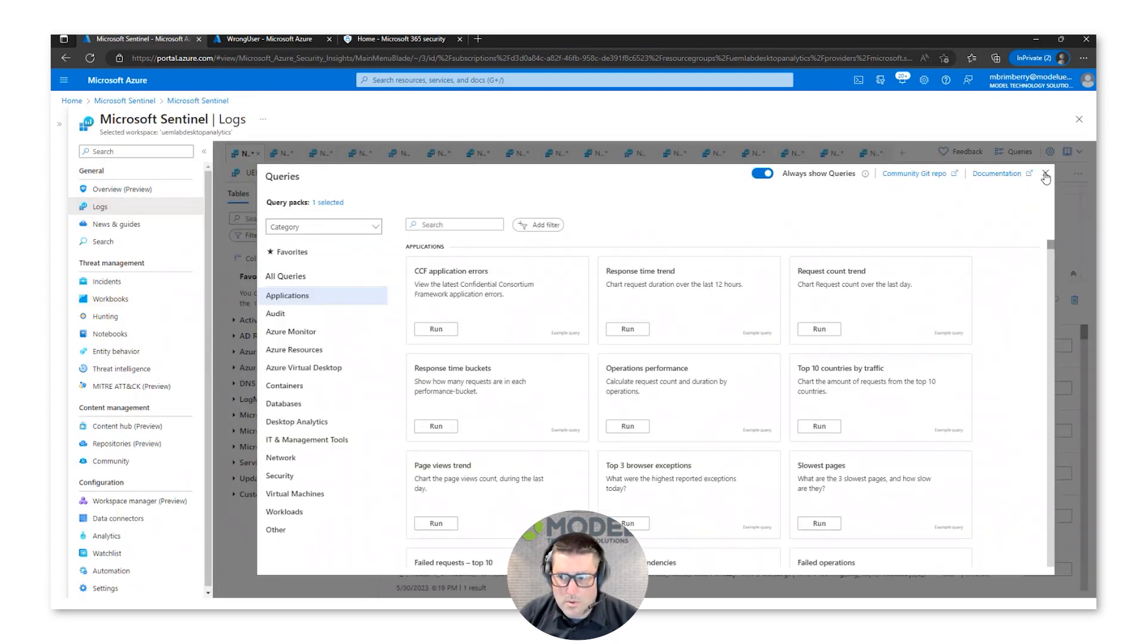
left_click(1045, 176)
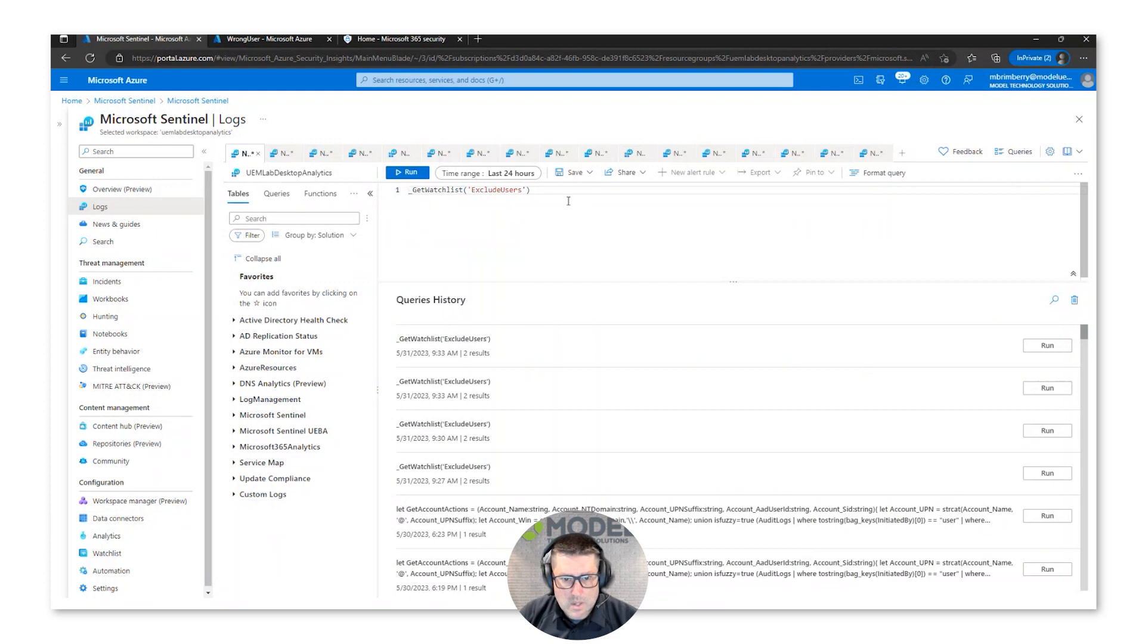
left_click(411, 191)
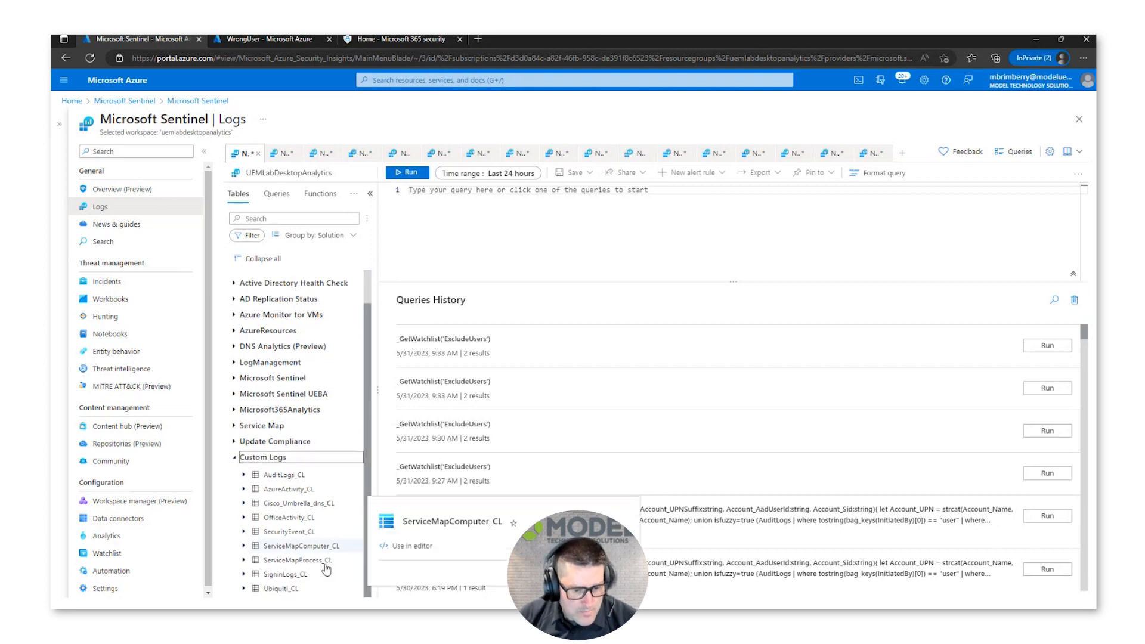
Load Ubiquiti_CL into the editor and run it over the last 30 minutes
left_click(285, 588)
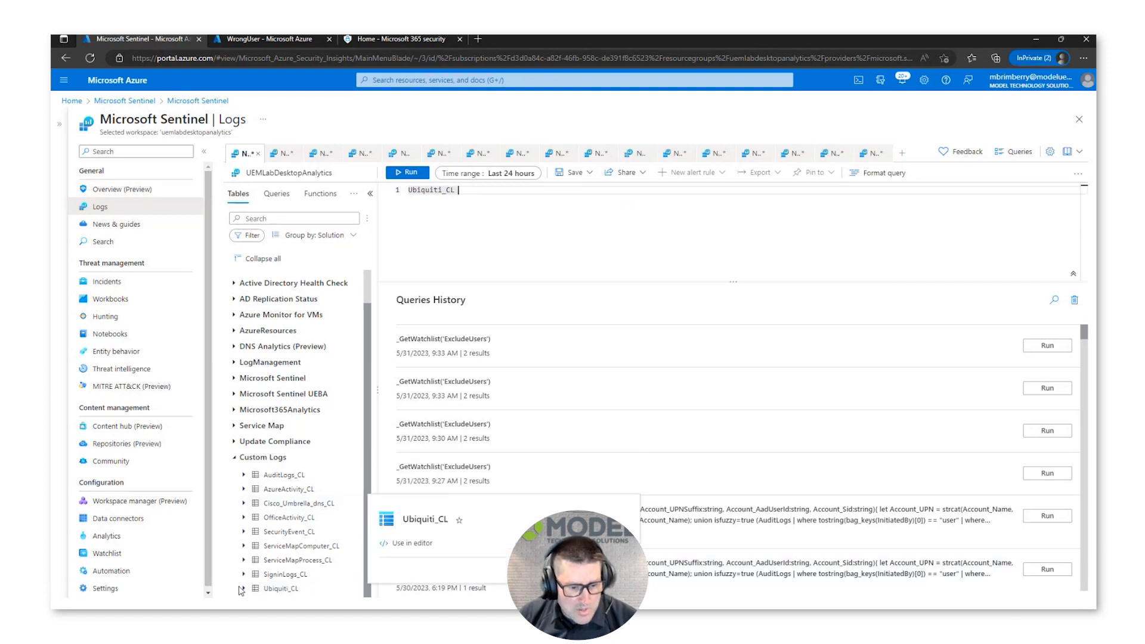
mouse_move(285, 573)
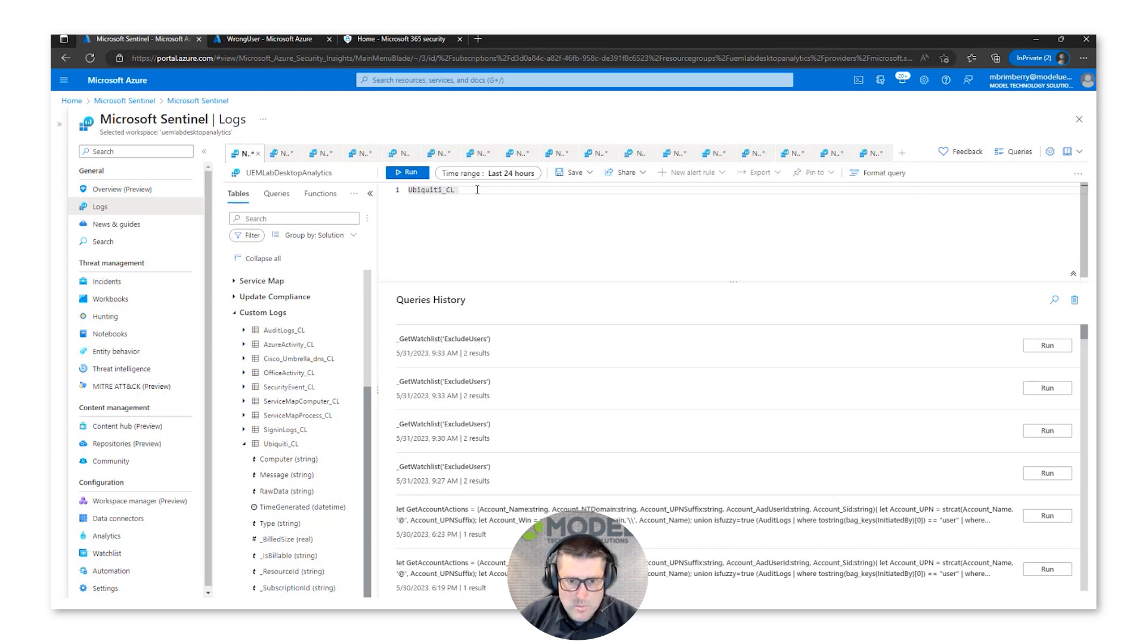
left_click(488, 173)
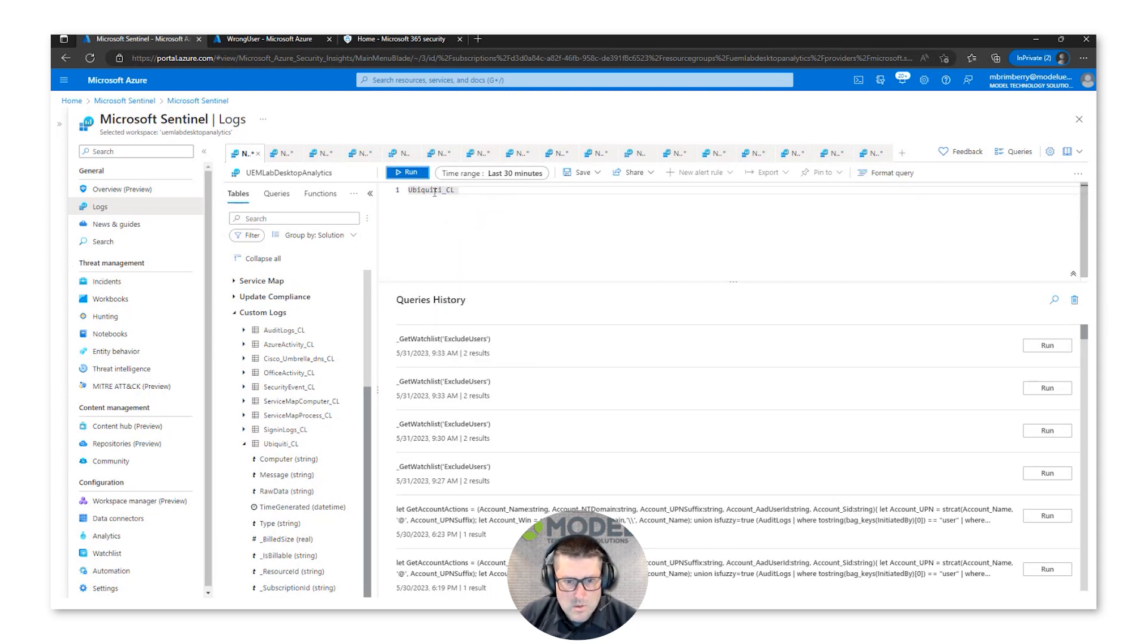
left_click(406, 173)
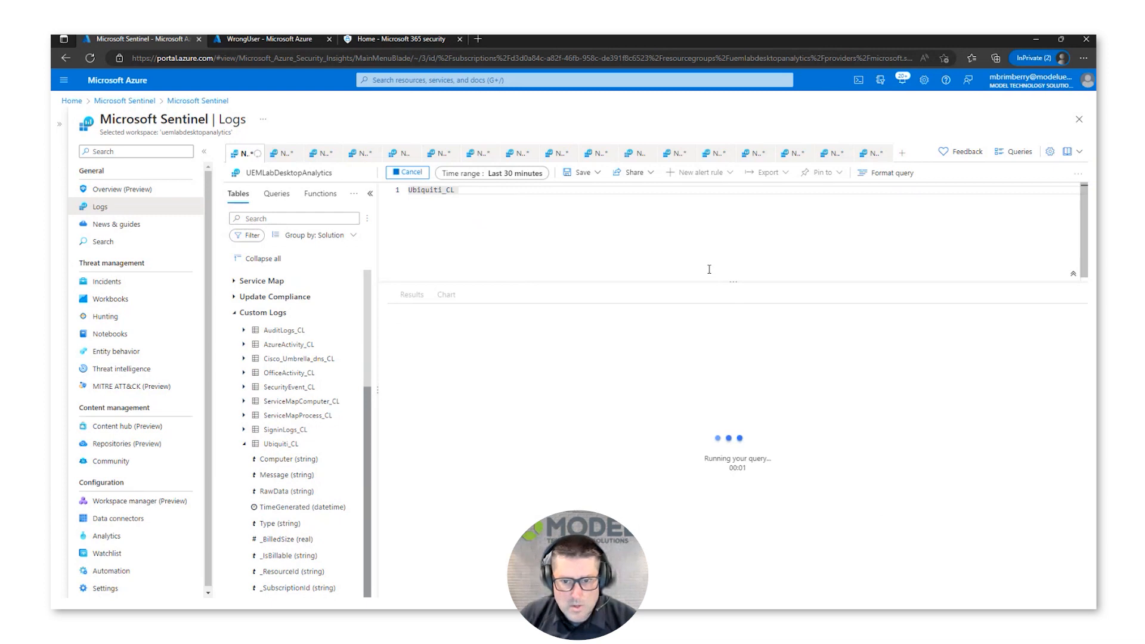